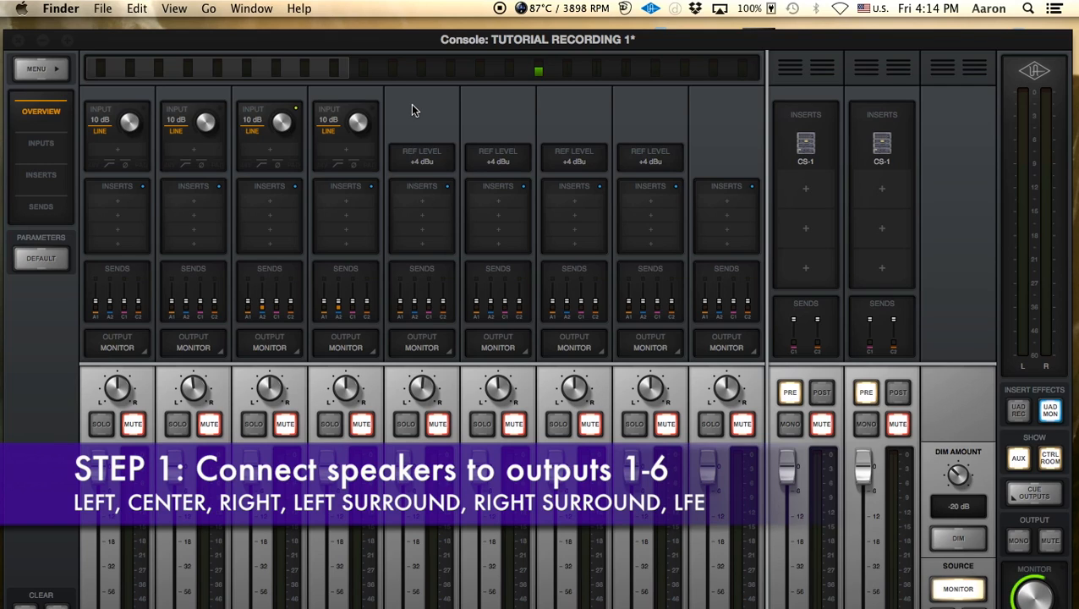
pyautogui.moveTo(410, 108)
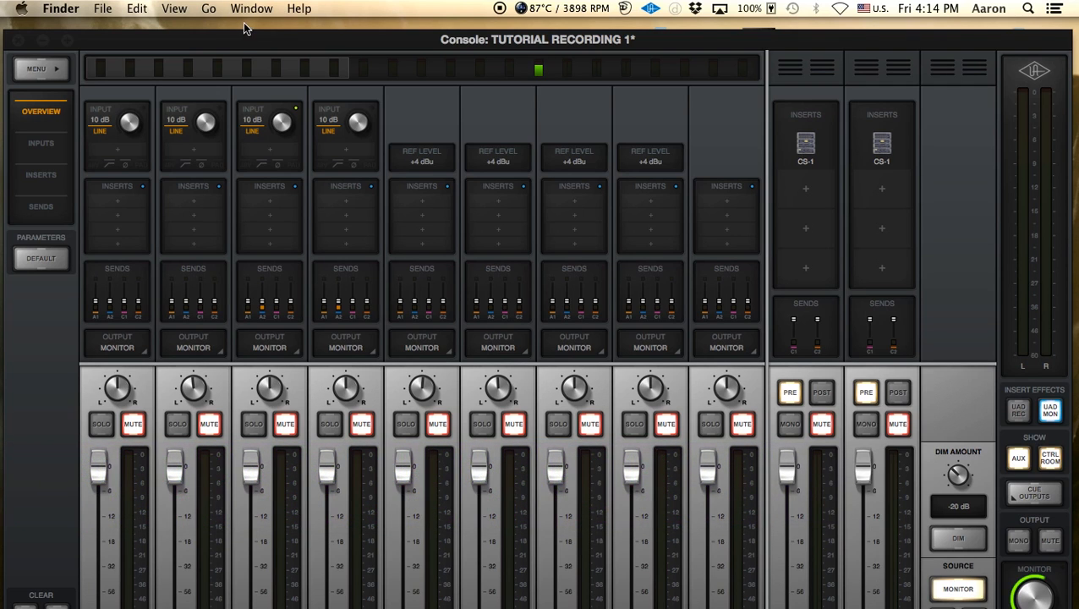
# Navigate Finder to the Utilities folder via the Go menu
pyautogui.click(196, 8)
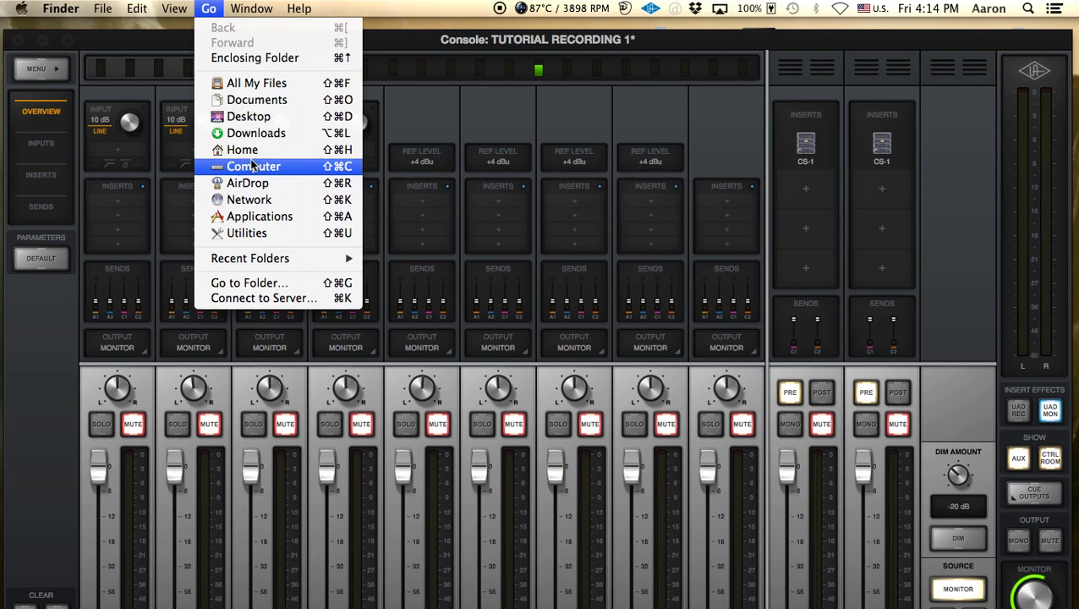
pyautogui.click(247, 233)
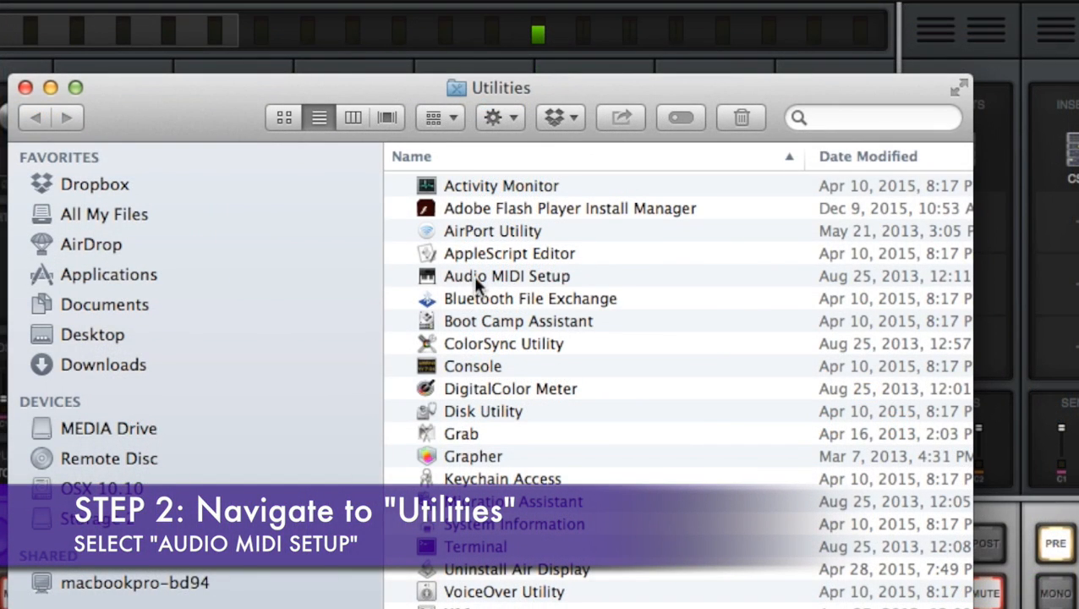
pyautogui.moveTo(555, 284)
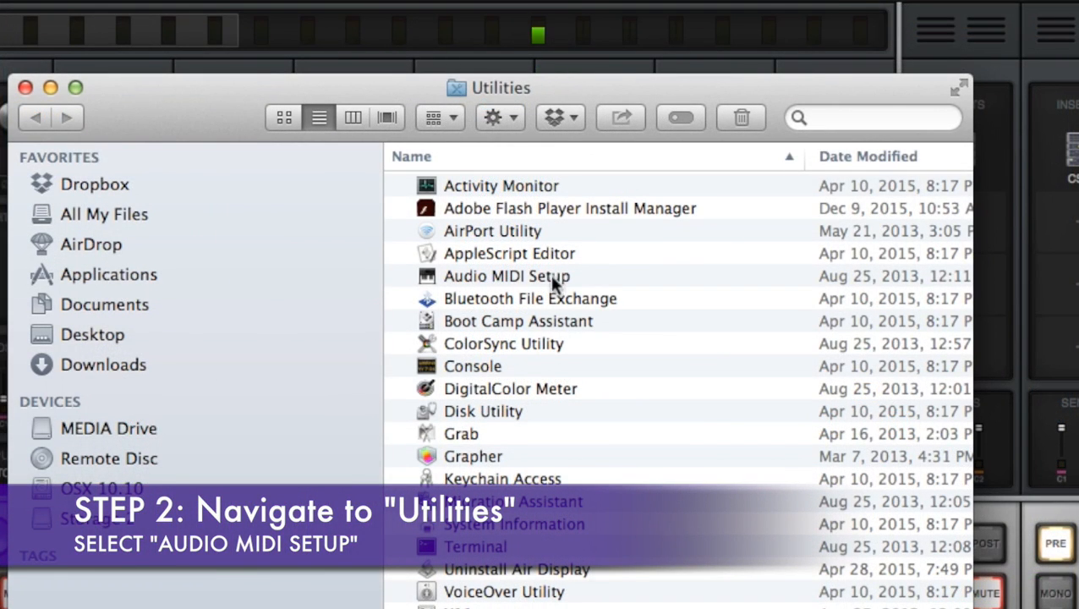
# Launch Audio MIDI Setup from the Utilities folder
pyautogui.doubleClick(507, 276)
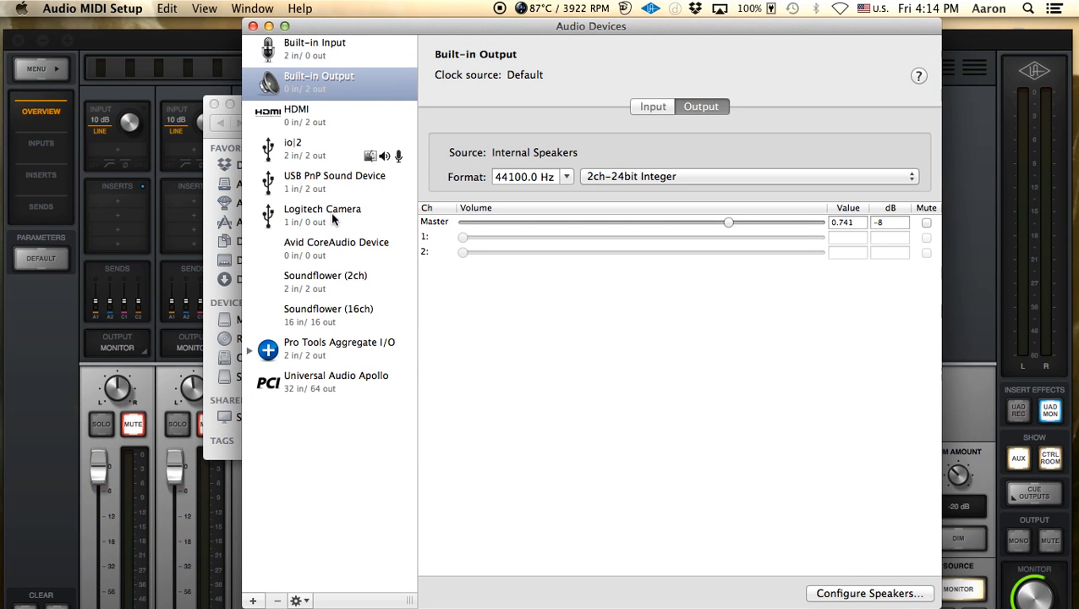
pyautogui.moveTo(454, 309)
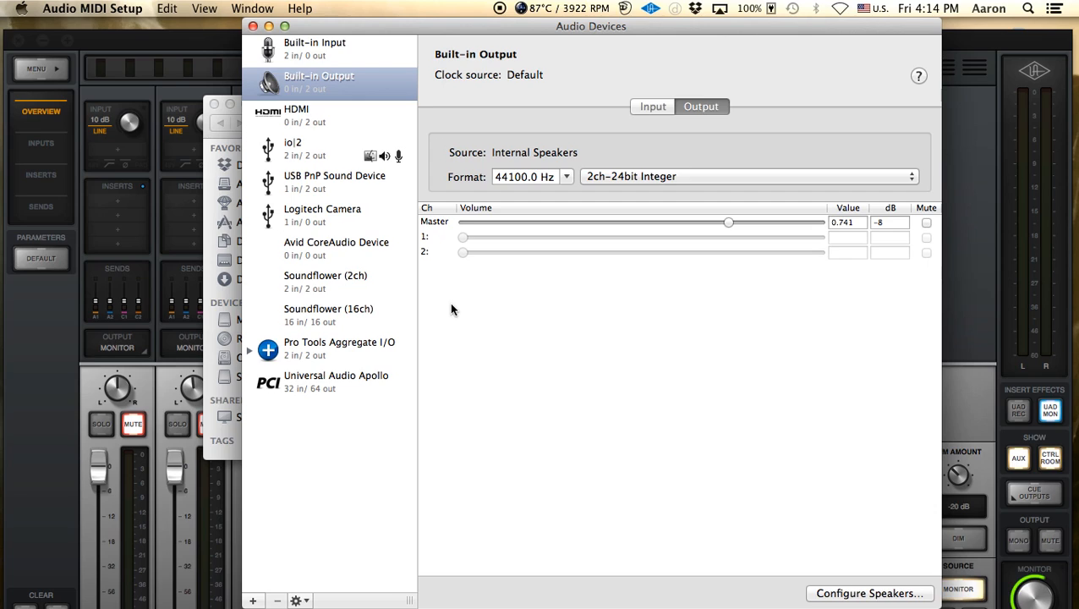
pyautogui.moveTo(318, 253)
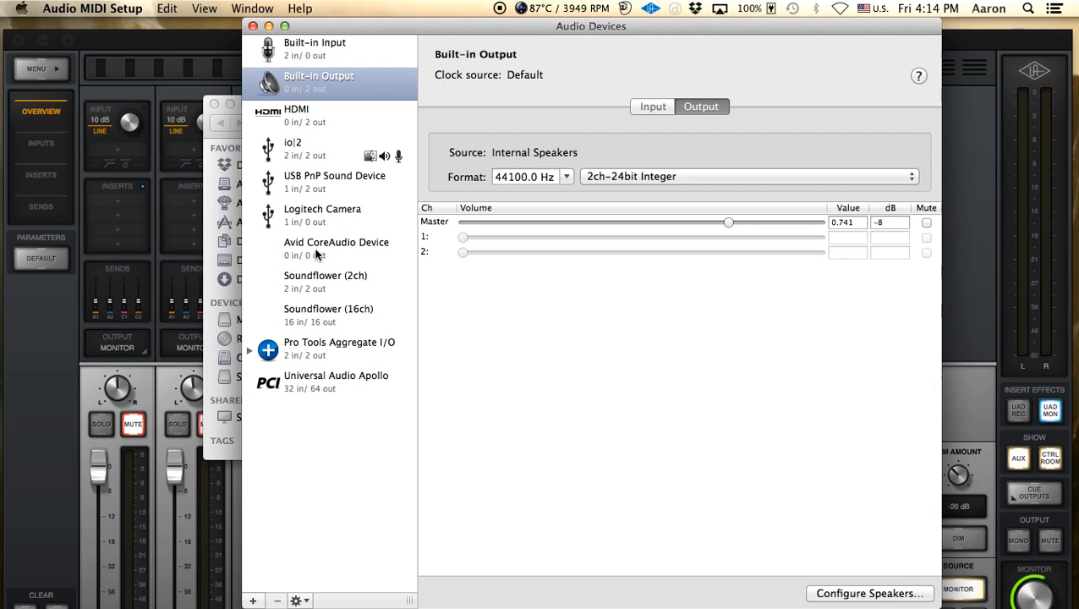
pyautogui.moveTo(477, 318)
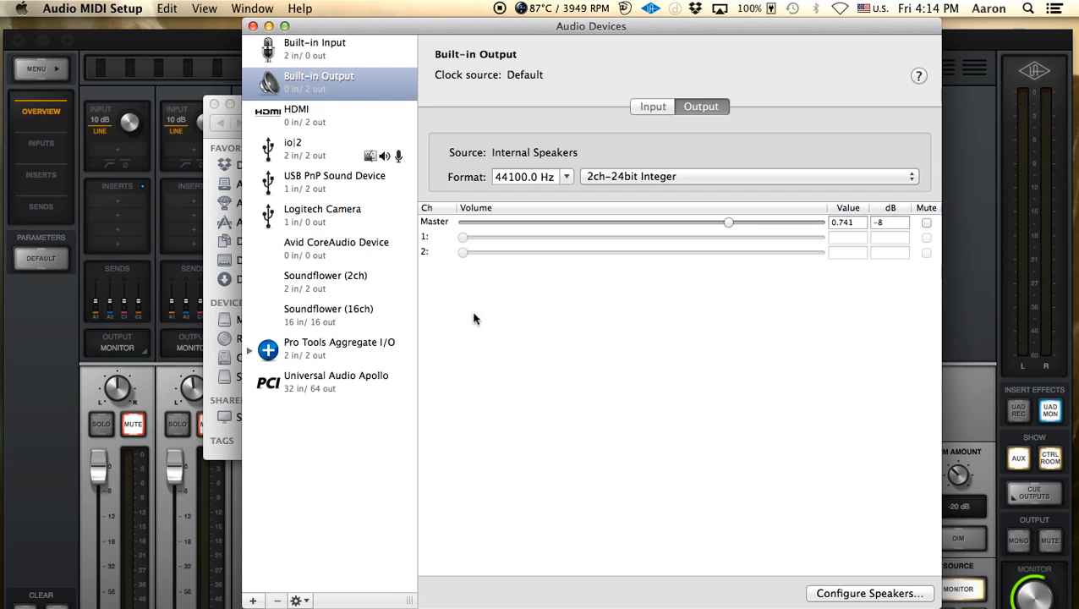
pyautogui.moveTo(352, 91)
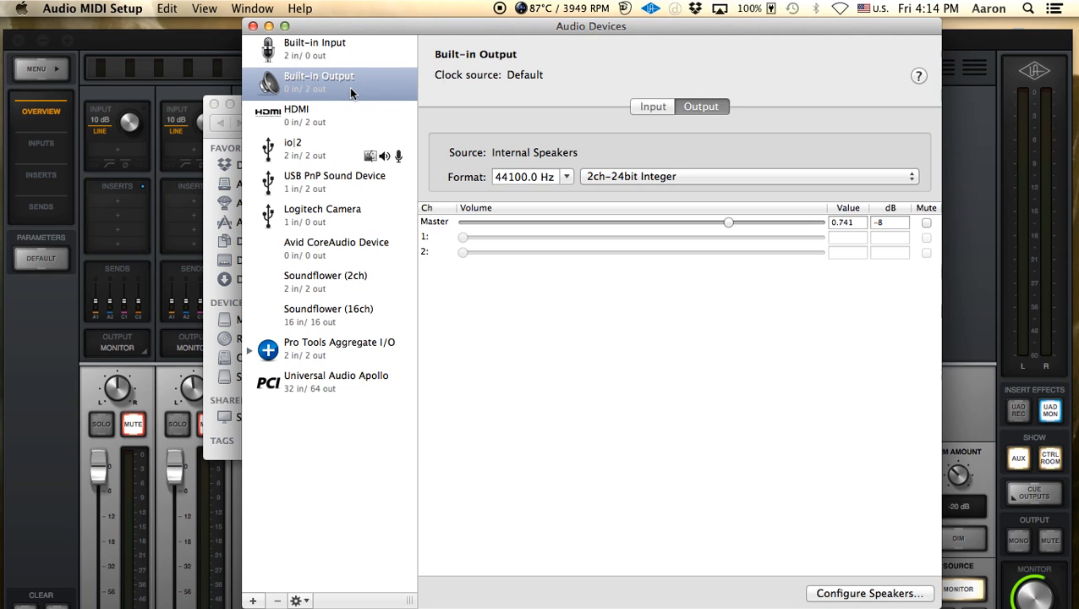
pyautogui.moveTo(410, 184)
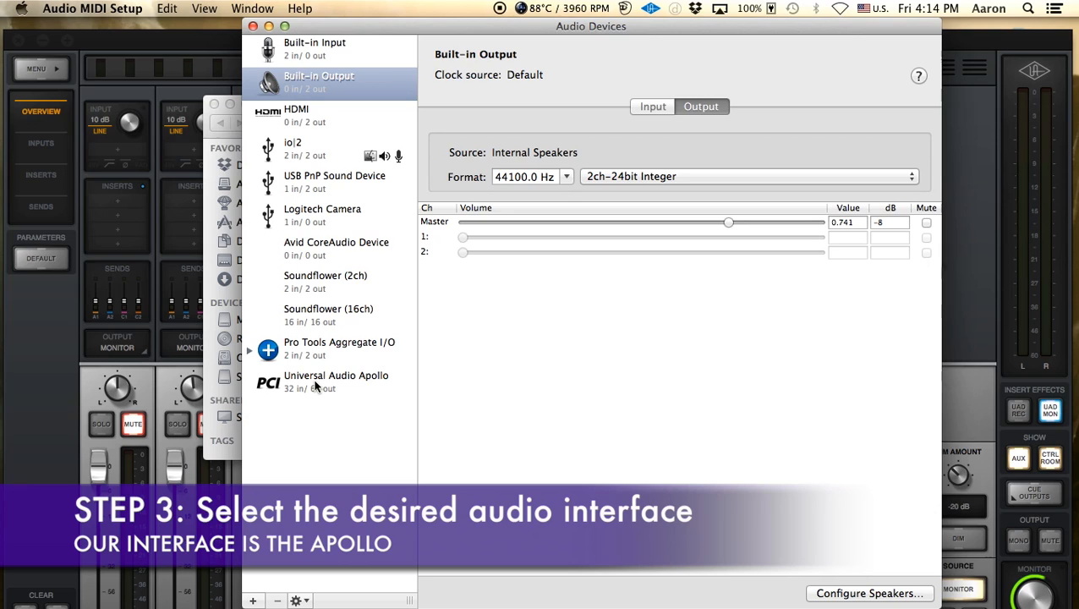
pyautogui.moveTo(304, 392)
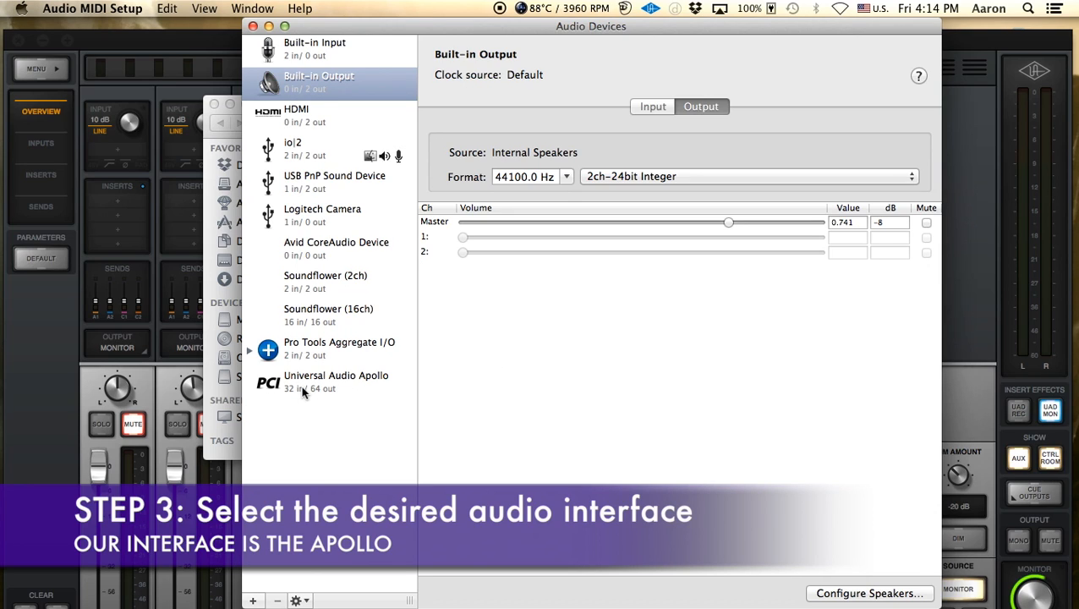
# Select Universal Audio Apollo and review its input and output channel settings
pyautogui.click(334, 382)
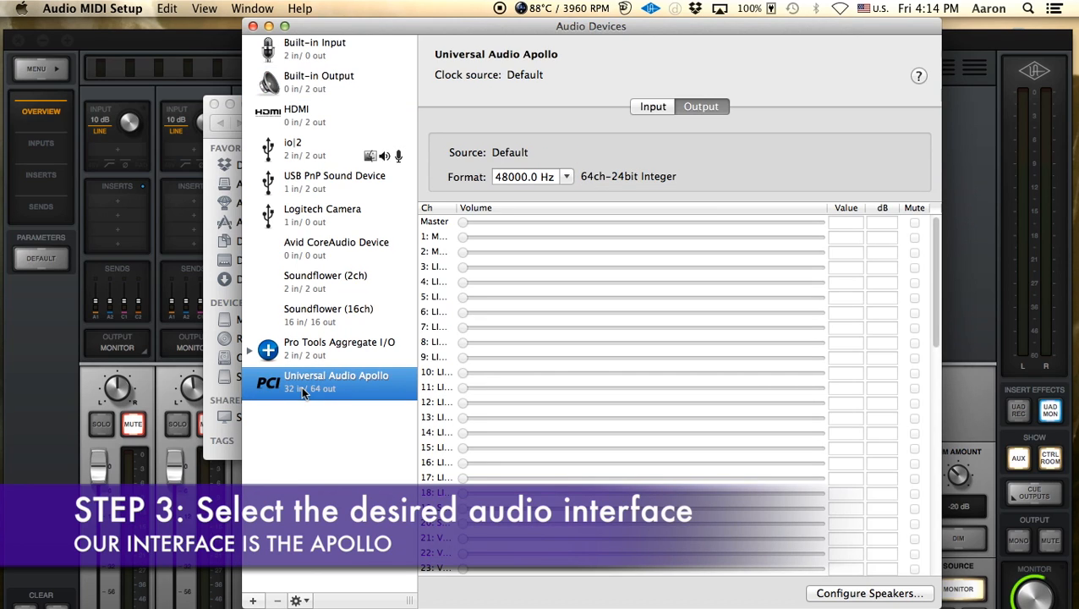
pyautogui.click(653, 105)
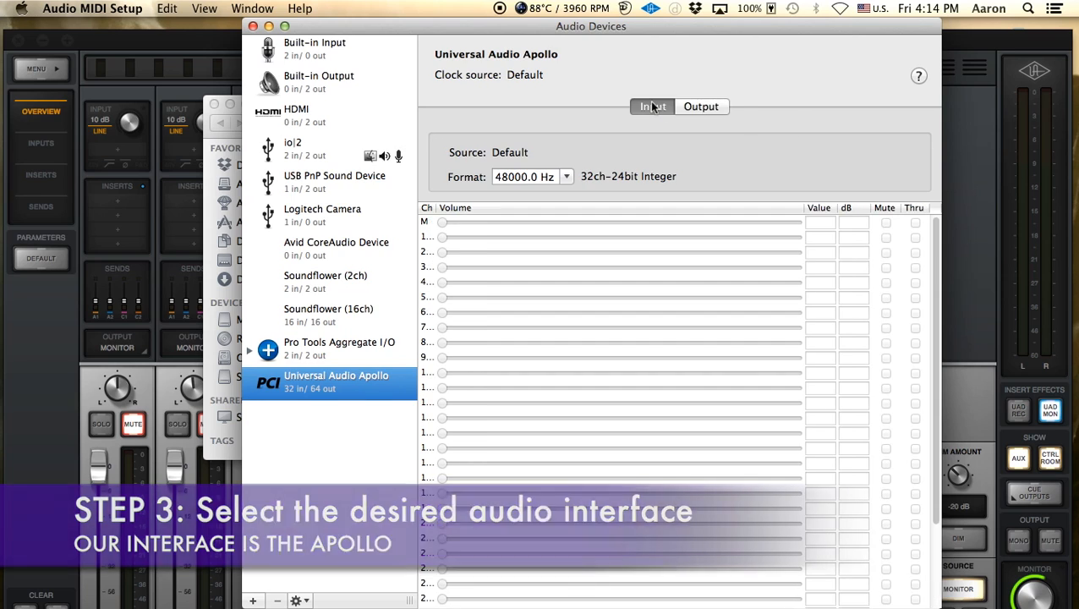
pyautogui.click(701, 105)
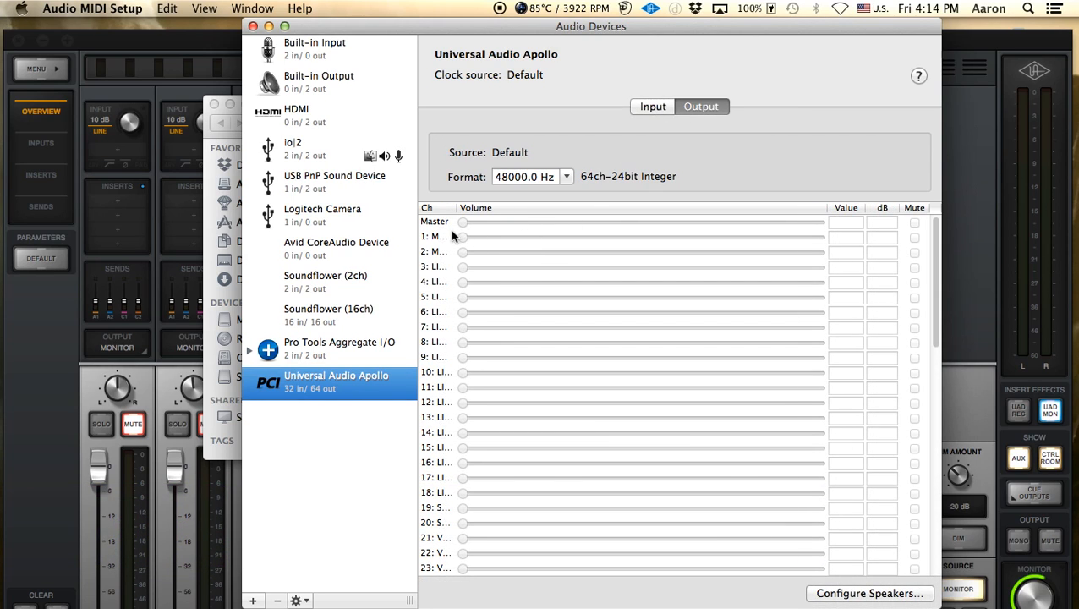
pyautogui.moveTo(427, 244)
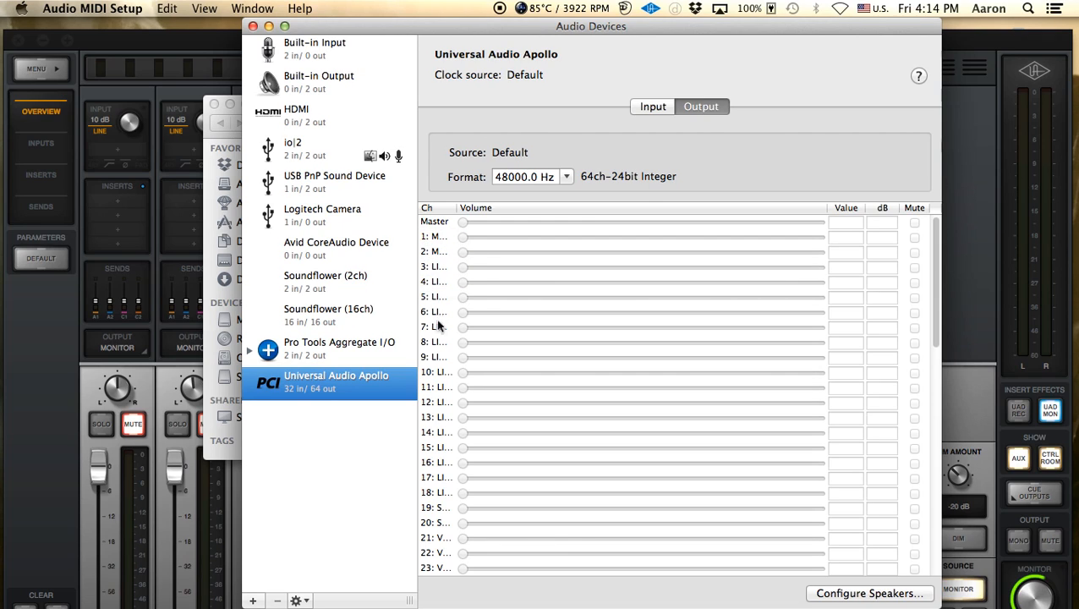
pyautogui.moveTo(682, 167)
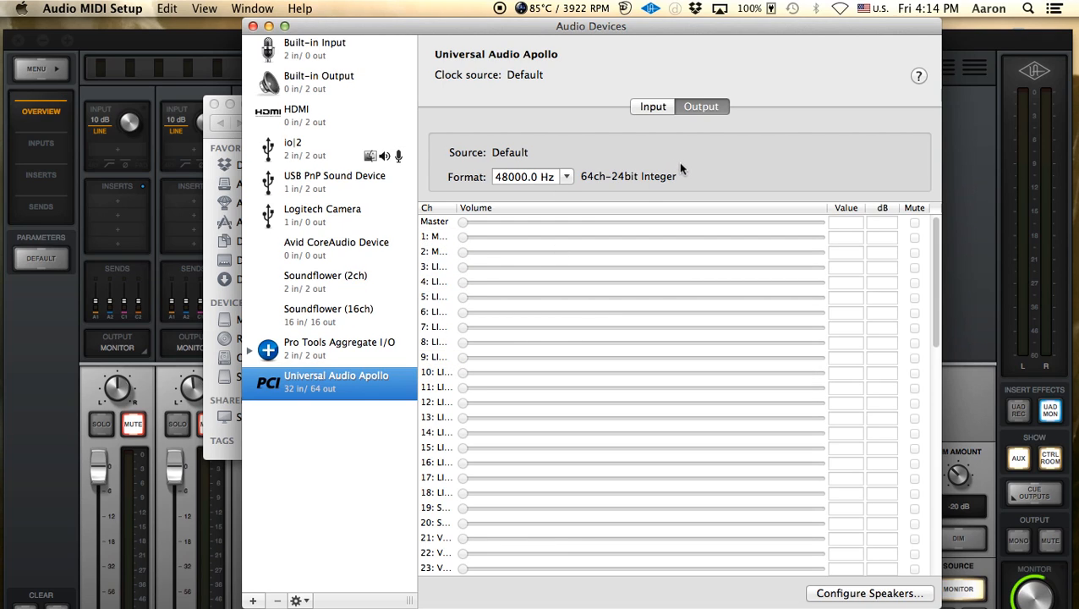
pyautogui.click(654, 105)
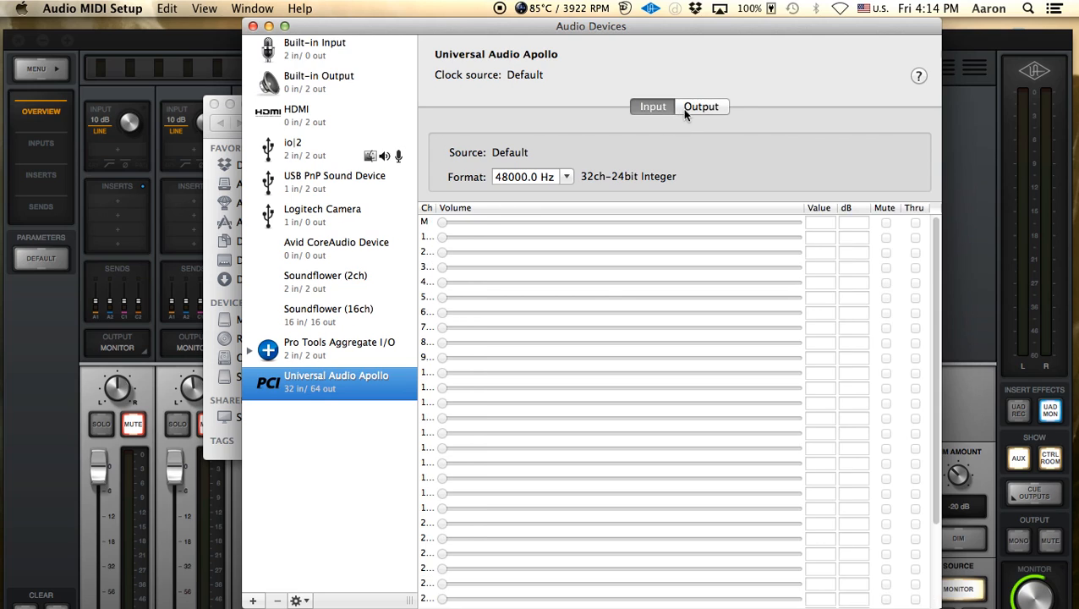
pyautogui.click(702, 106)
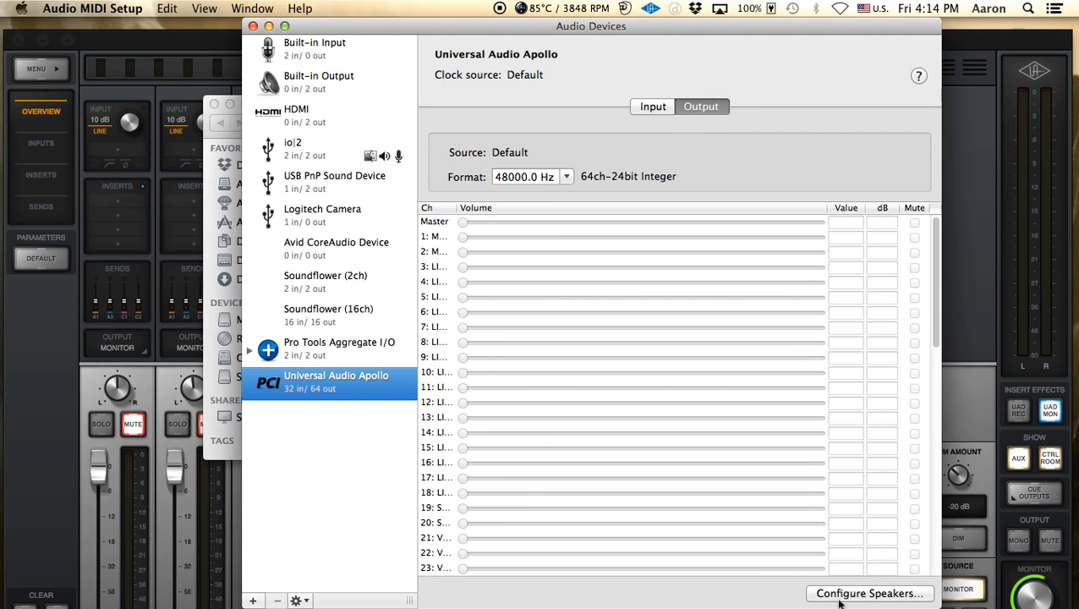
pyautogui.moveTo(861, 602)
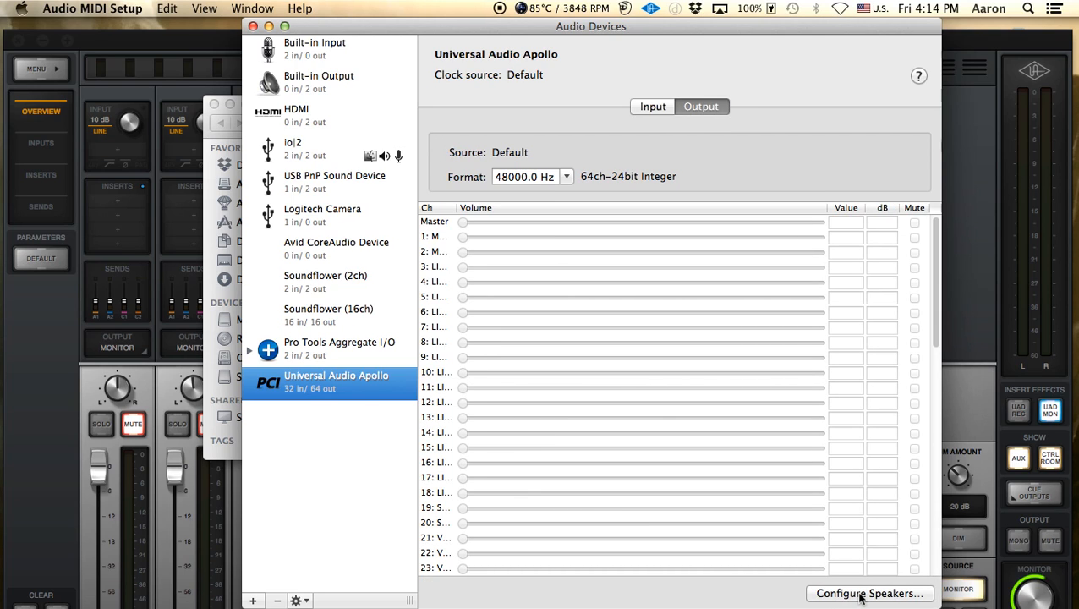
# Enter the Apollo's Configure Speakers on Multichannel and show the surround layout list
pyautogui.click(871, 590)
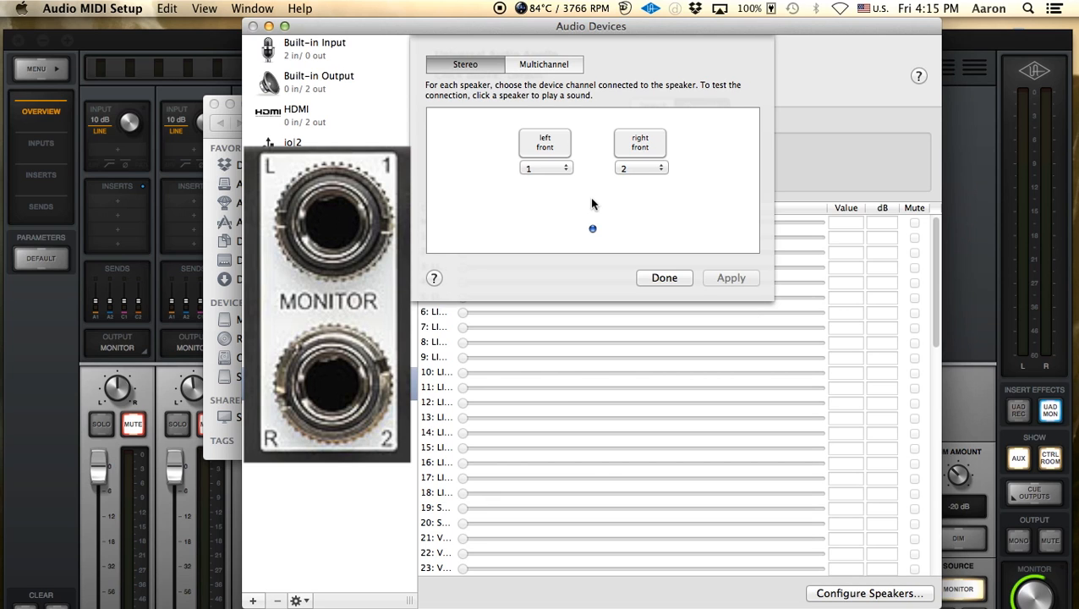
pyautogui.click(542, 64)
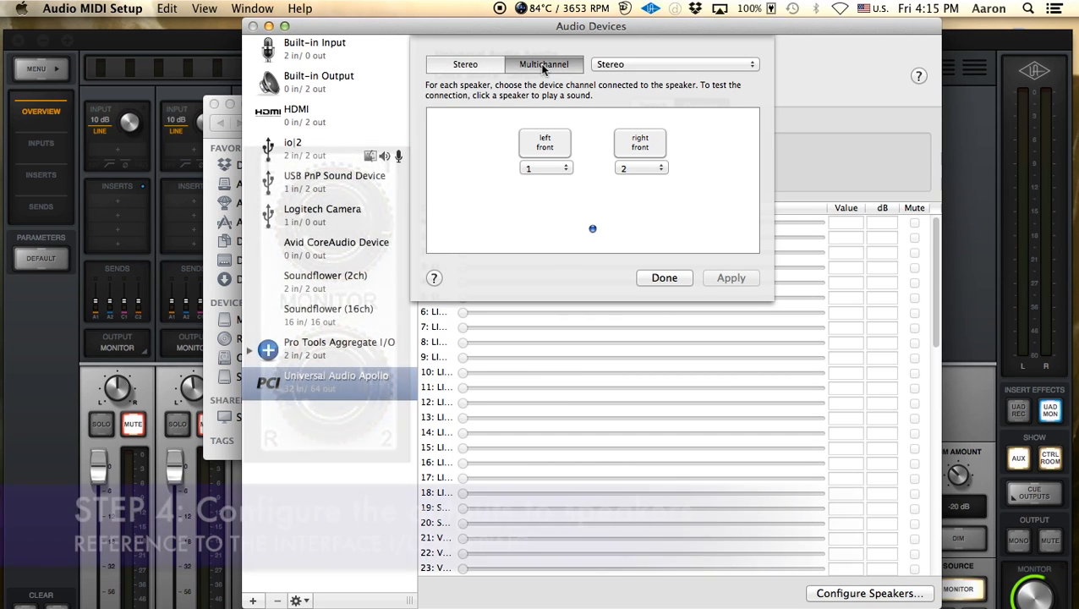
pyautogui.click(697, 64)
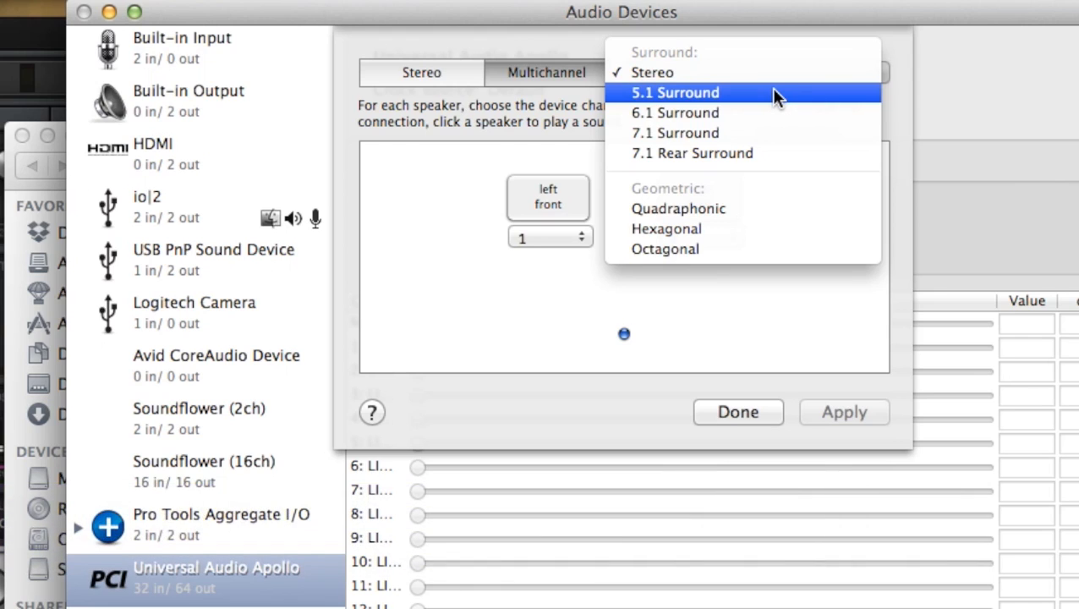
# Choose the 5.1 Surround layout for the Apollo
pyautogui.click(675, 92)
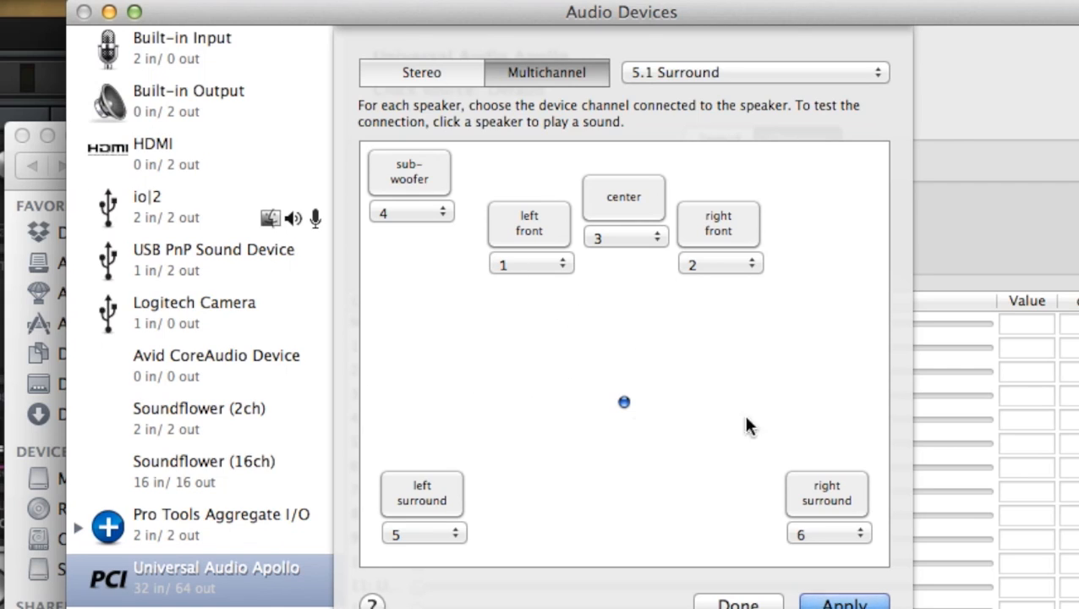
pyautogui.moveTo(639, 253)
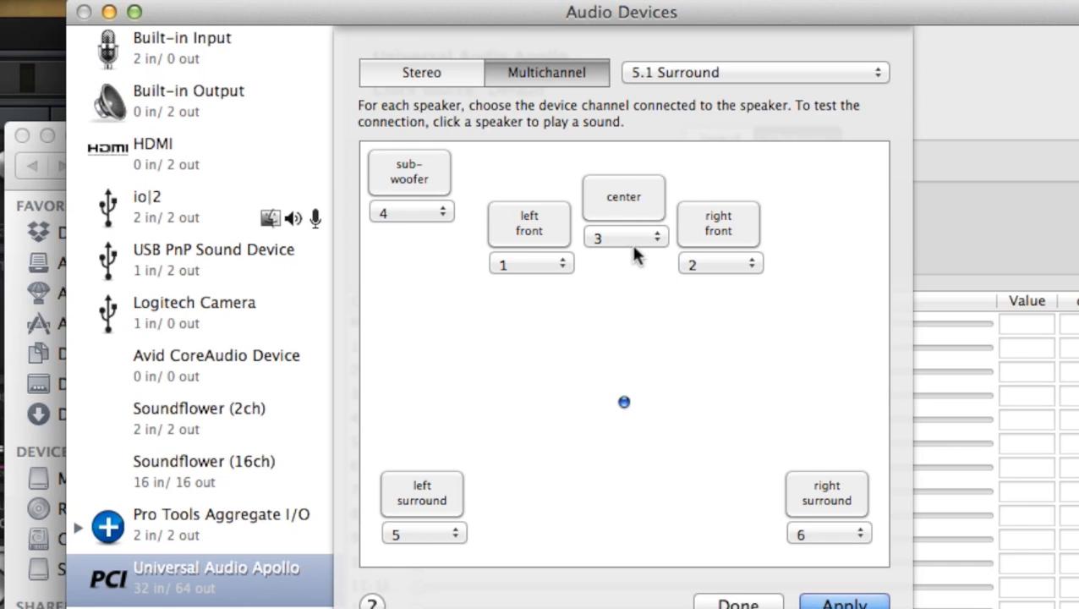
pyautogui.moveTo(535, 341)
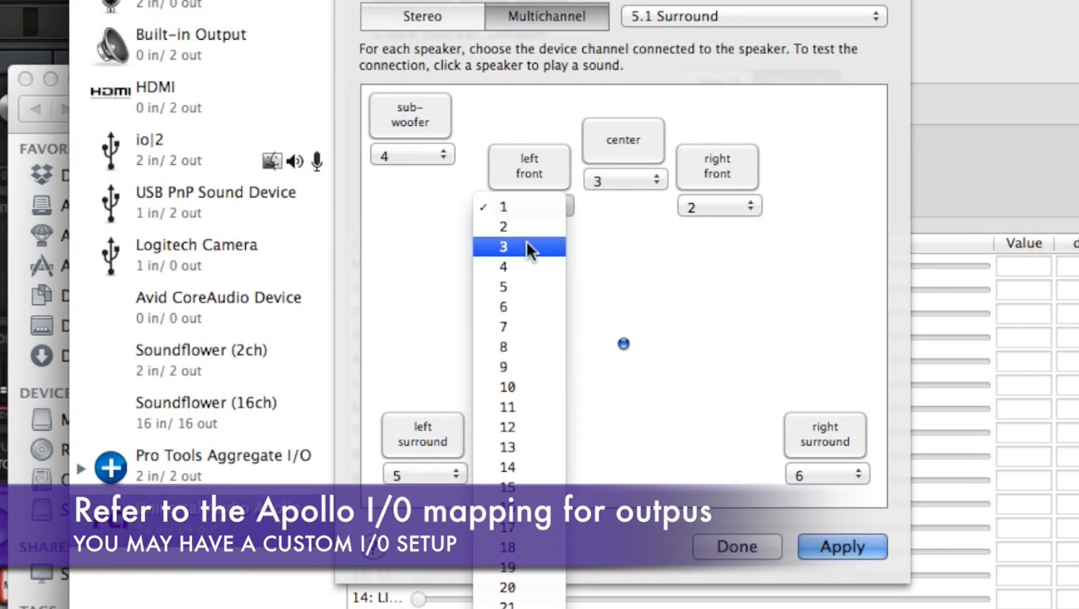
# Assign left front 3, center 4, right front 5, surrounds 6–7, subwoofer 8, and apply
pyautogui.click(518, 247)
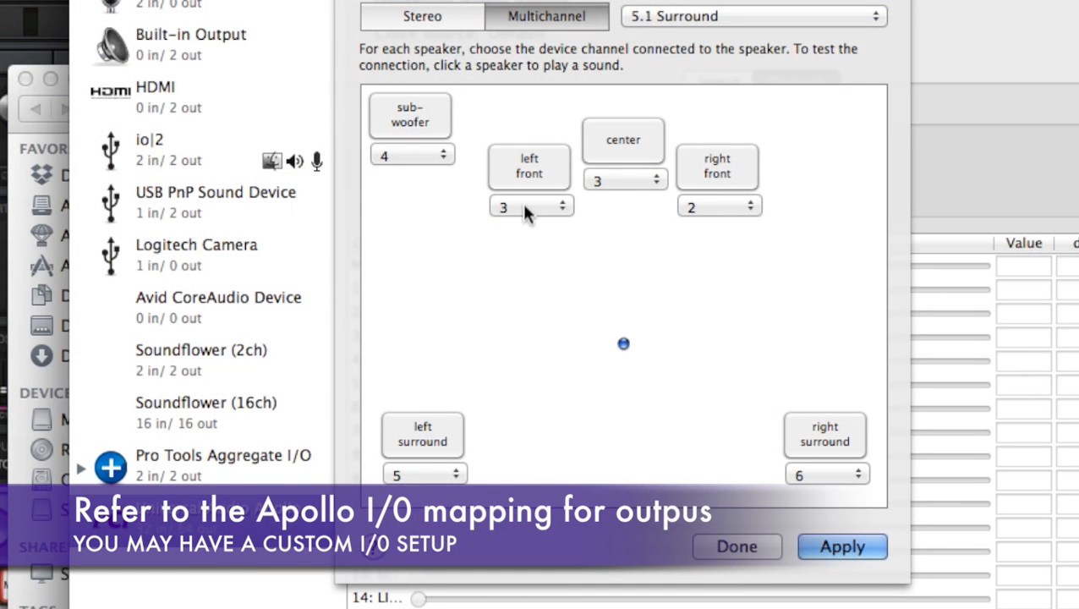
pyautogui.click(622, 179)
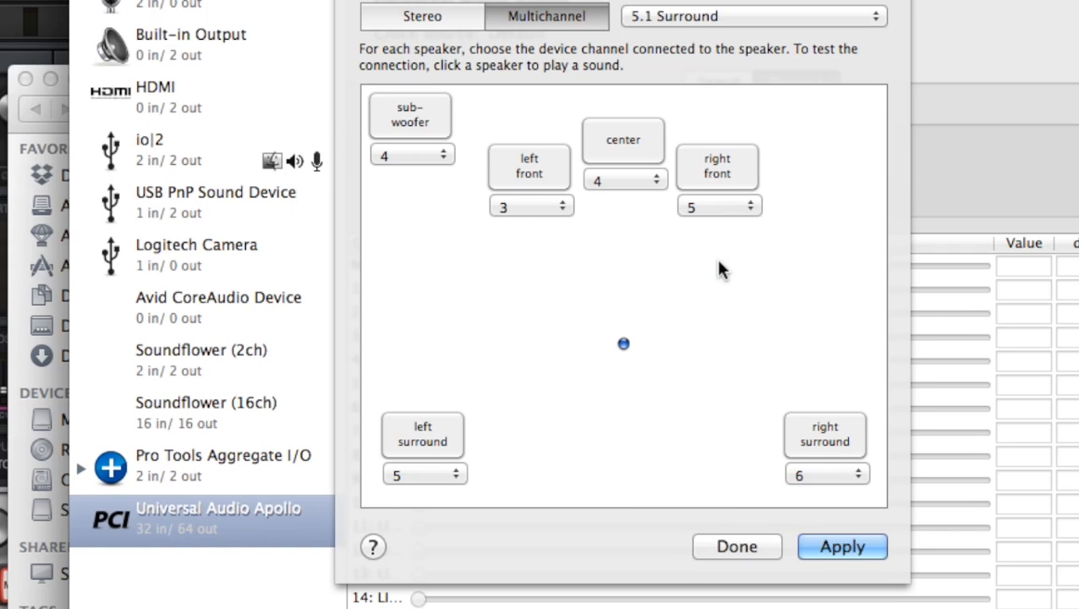
pyautogui.click(423, 474)
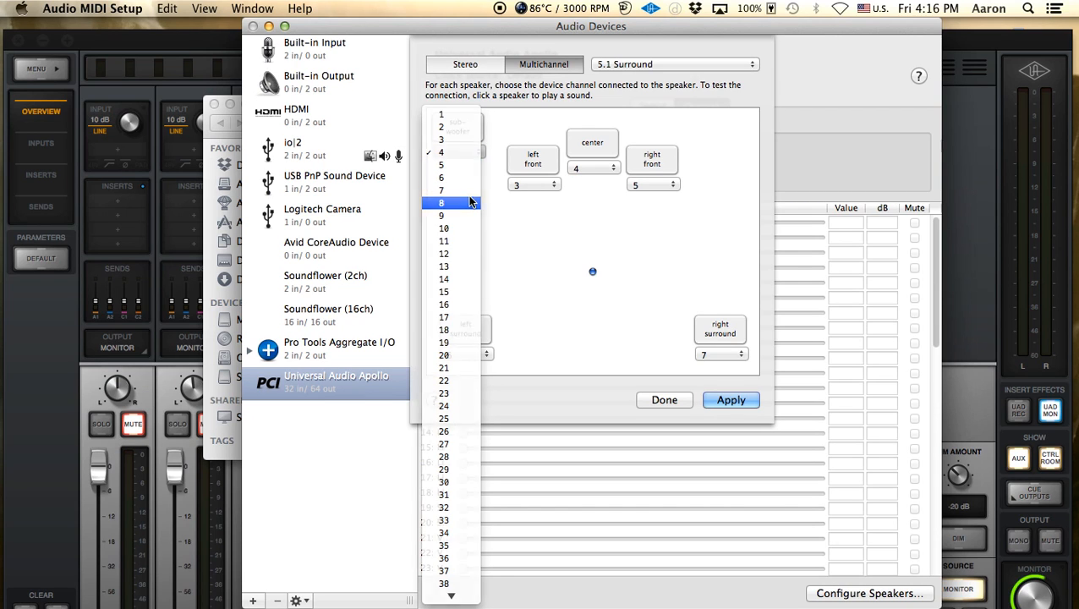
pyautogui.click(445, 203)
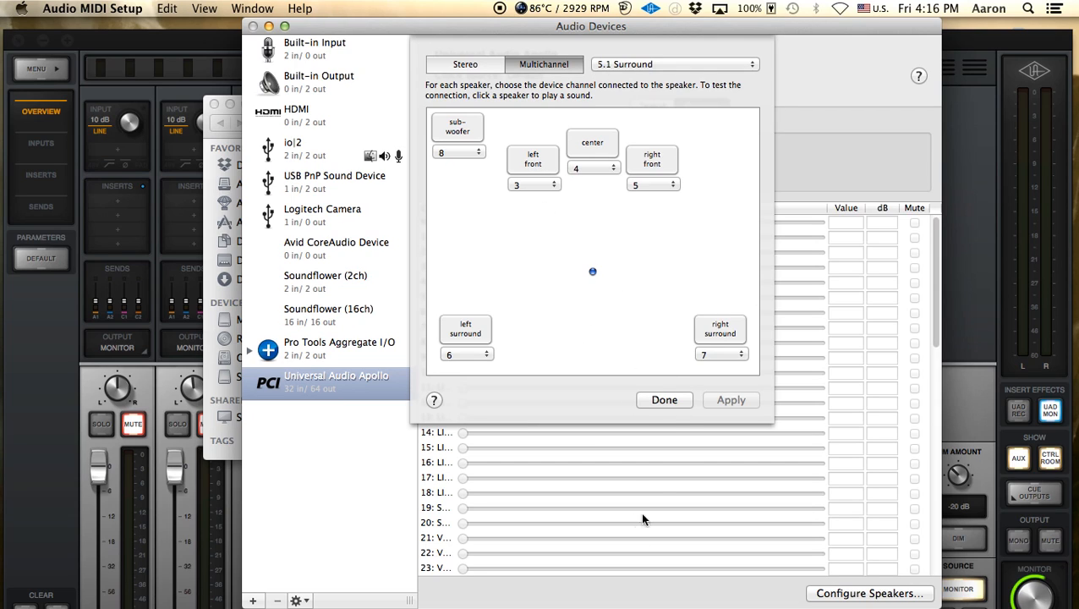
pyautogui.click(663, 399)
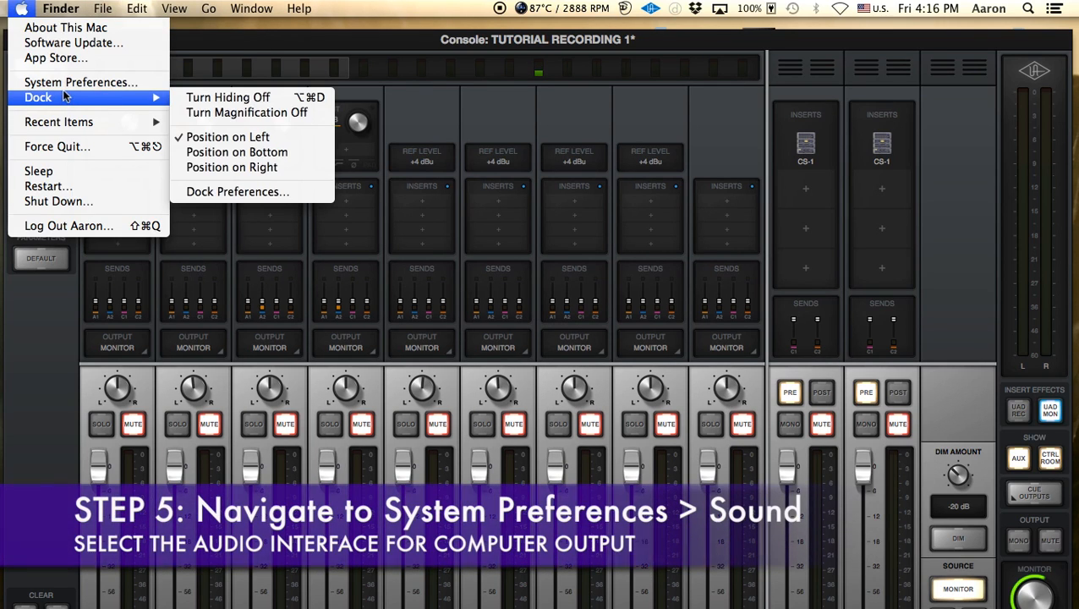
# In System Preferences Sound output, select Universal Audio Apollo as the output device
pyautogui.click(88, 81)
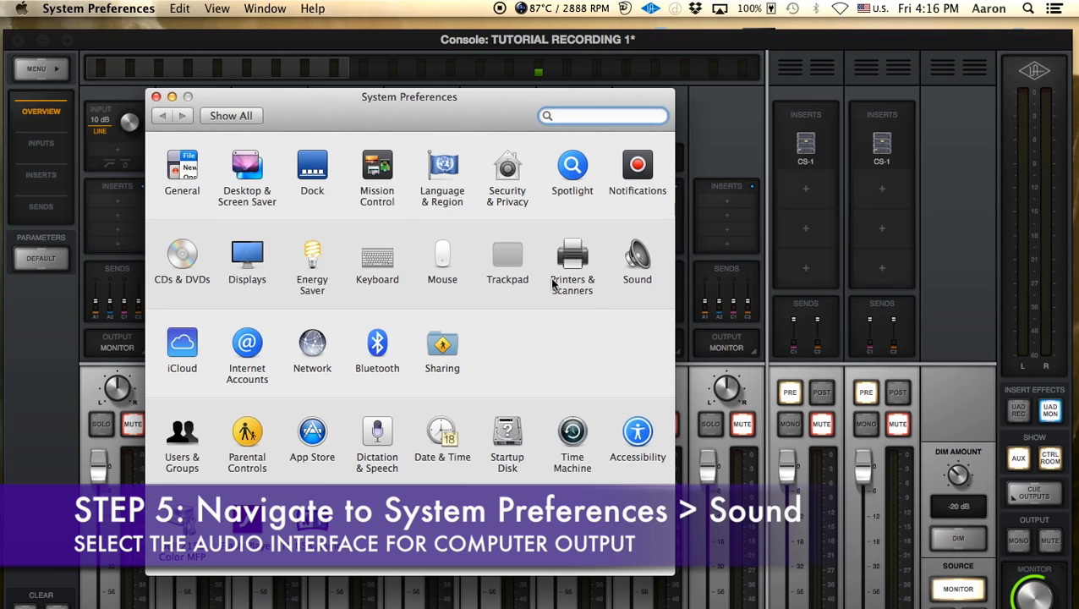
pyautogui.click(638, 258)
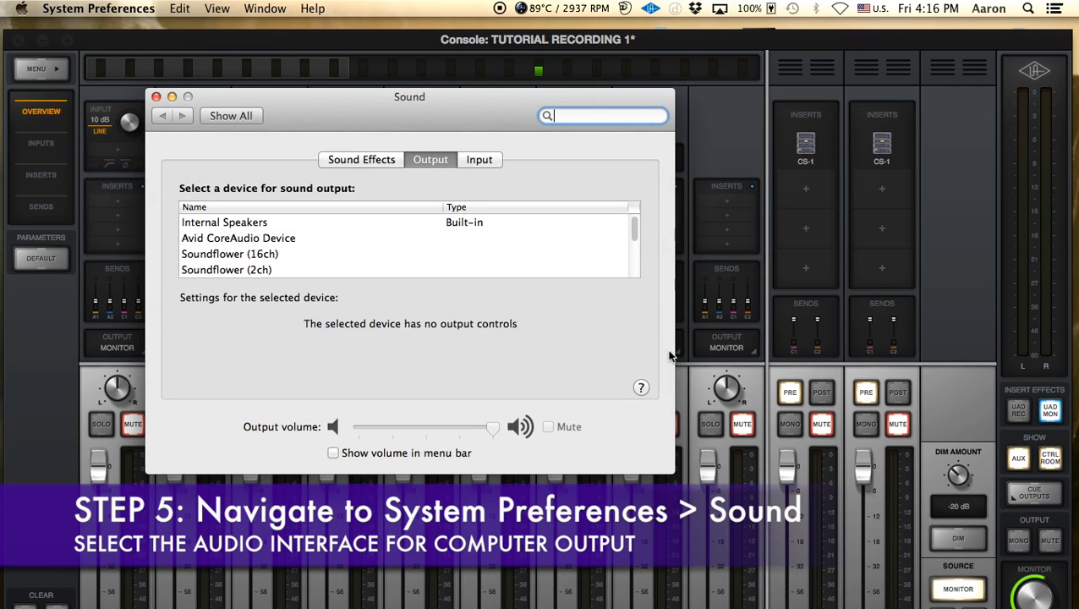
pyautogui.moveTo(426, 232)
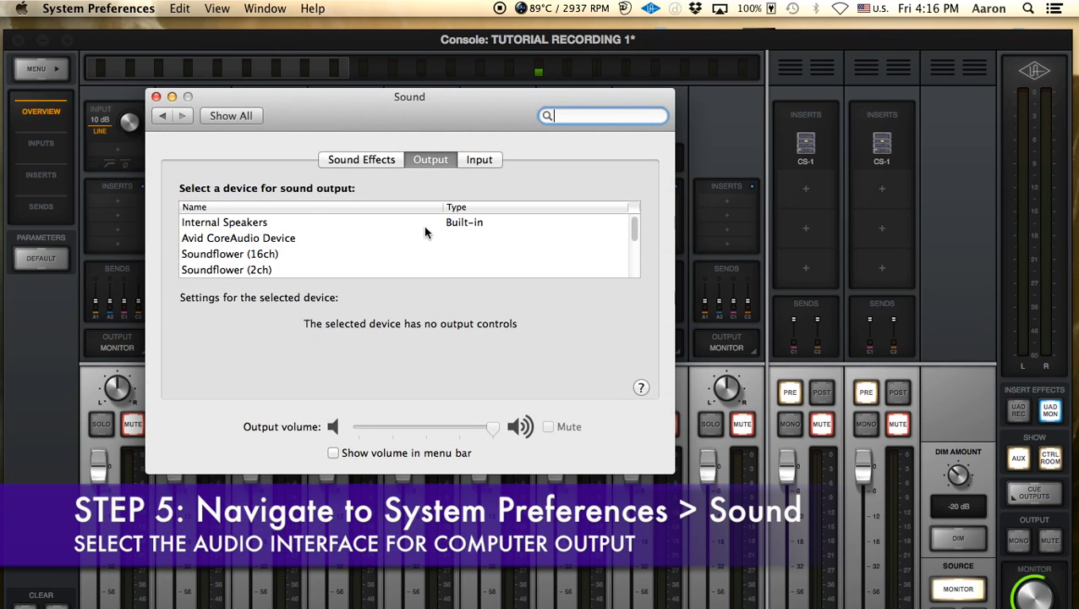
pyautogui.click(223, 222)
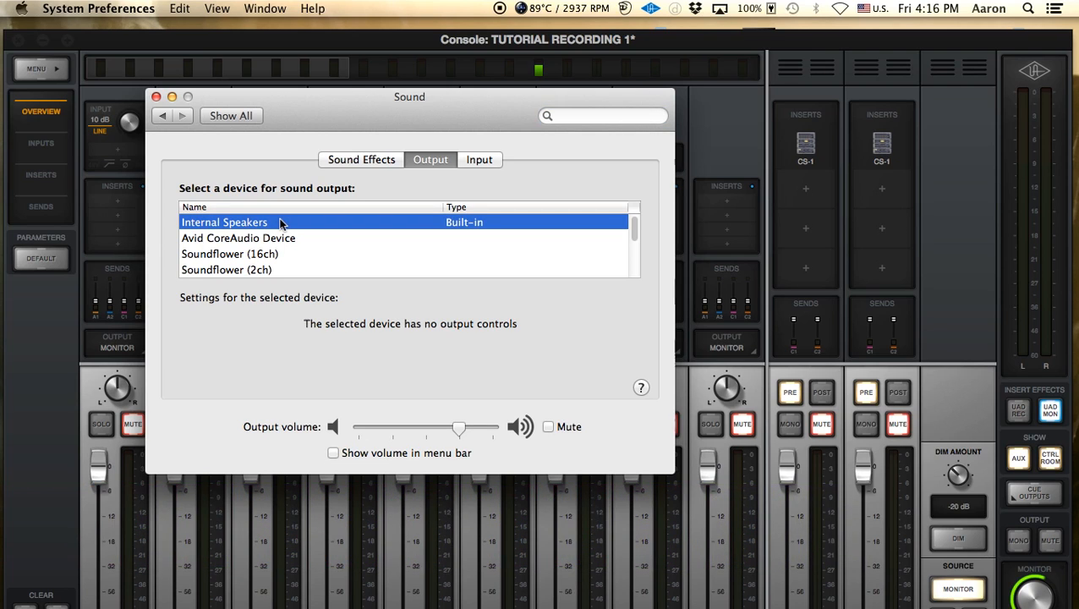
pyautogui.moveTo(451, 257)
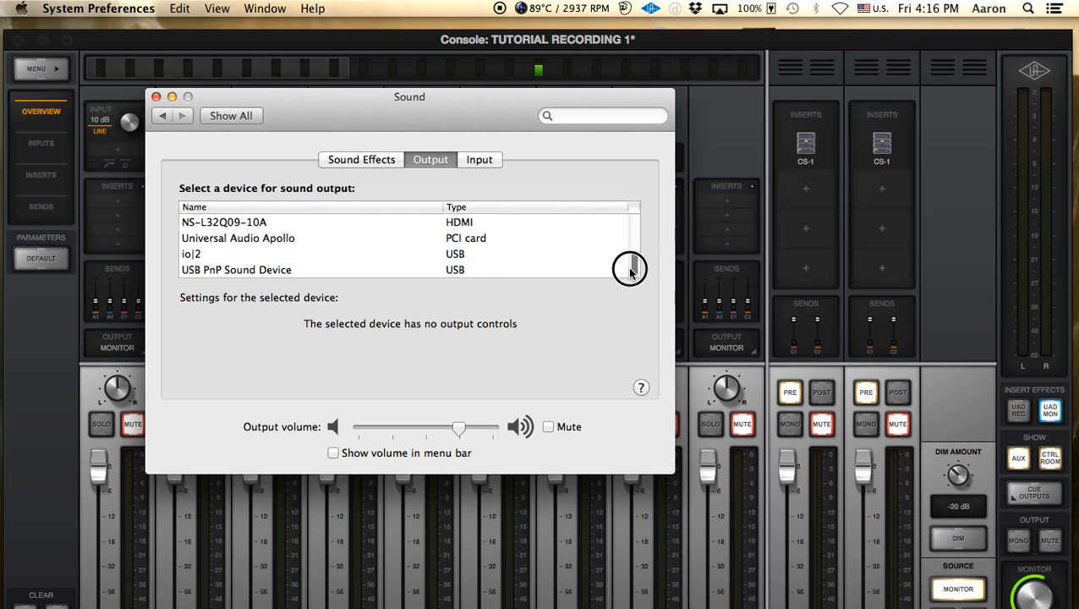
pyautogui.click(237, 237)
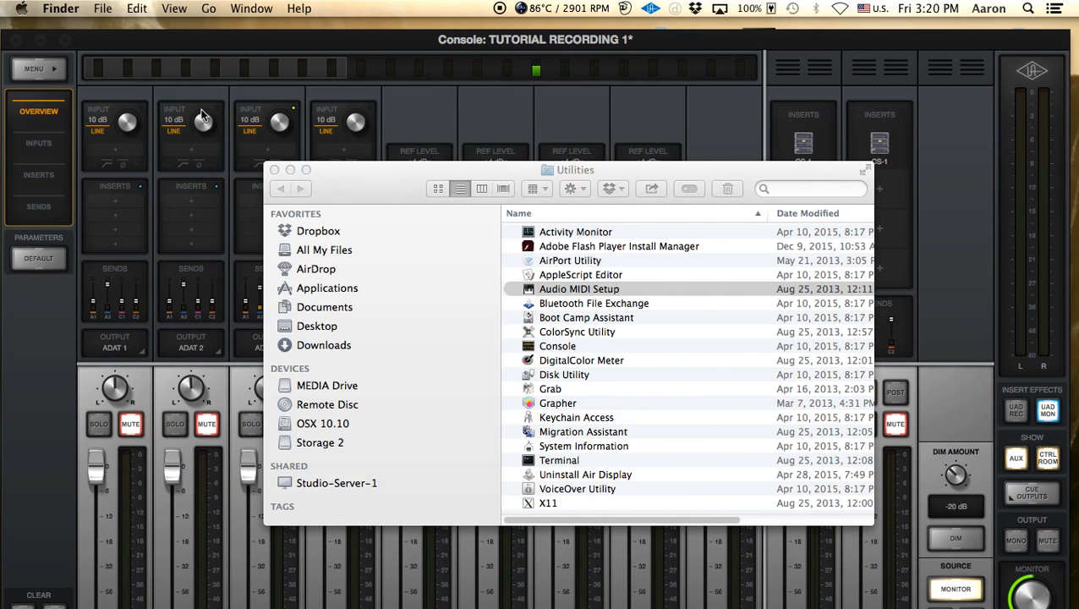
# Close Finder's Utilities folder window
pyautogui.click(579, 288)
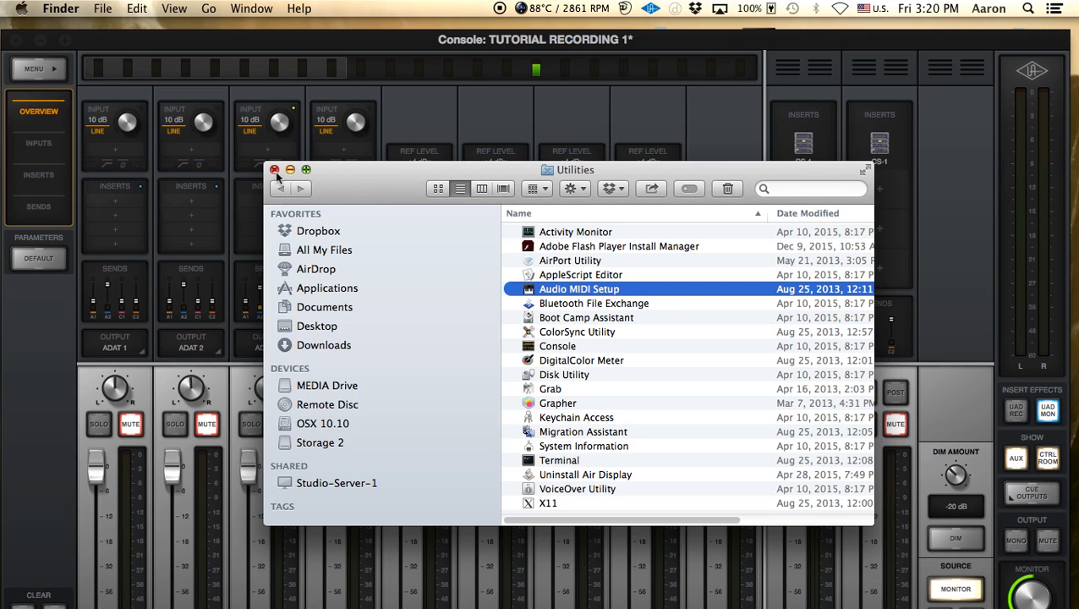
pyautogui.click(276, 169)
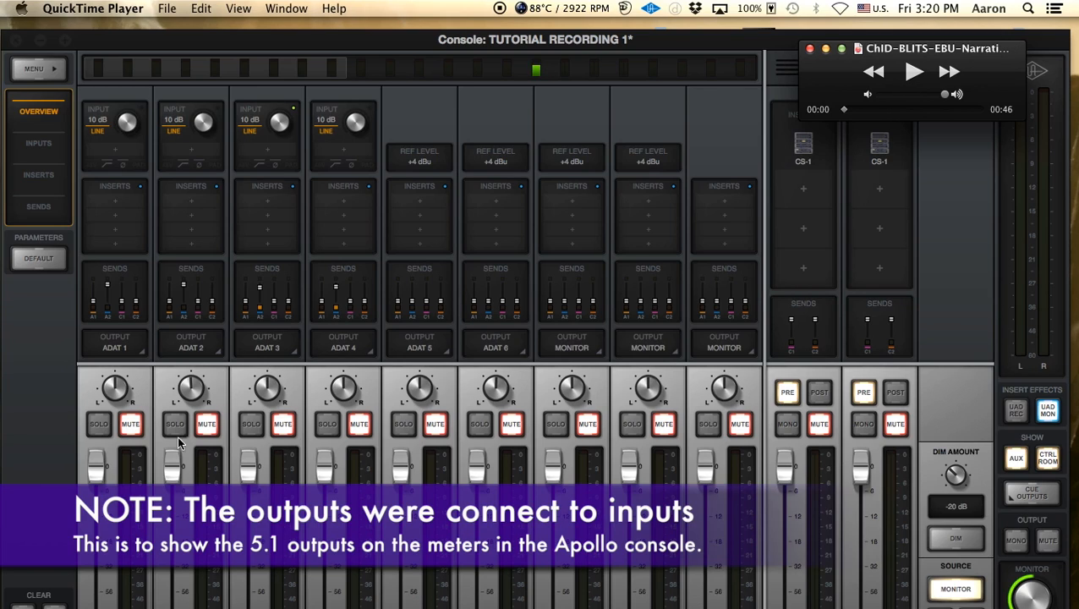
pyautogui.moveTo(210, 468)
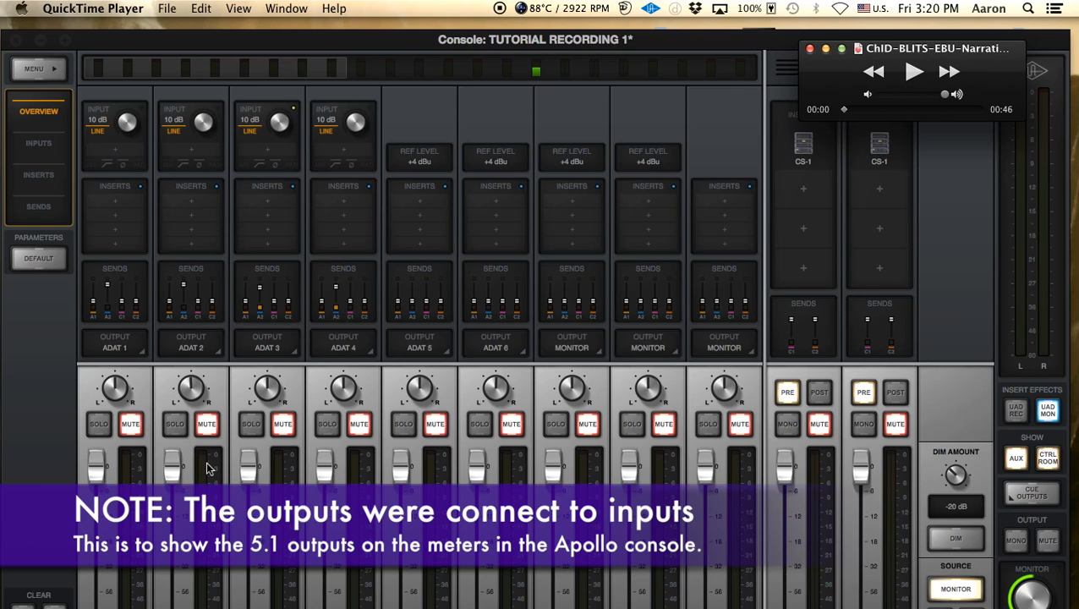